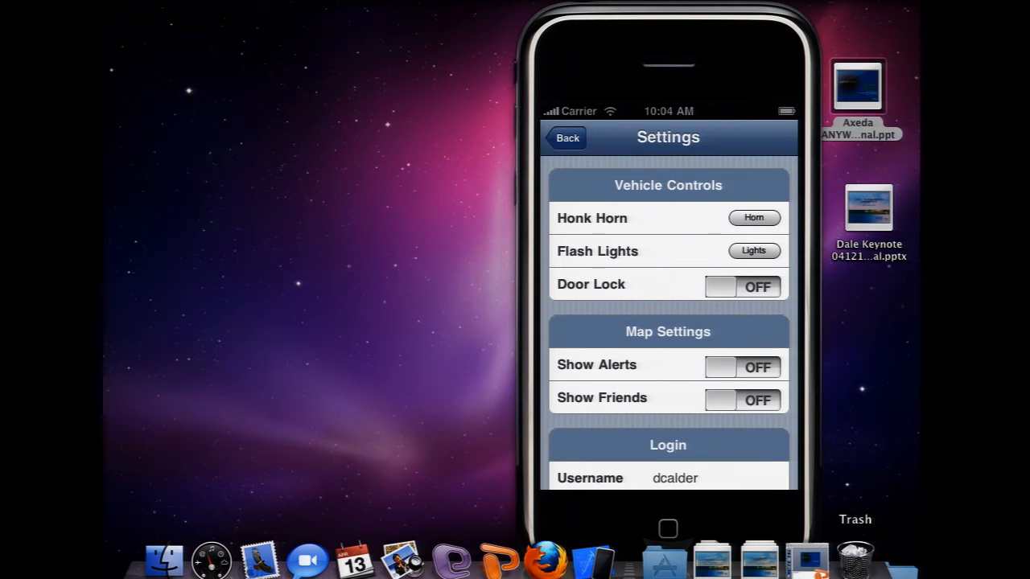
mouse_move(868, 552)
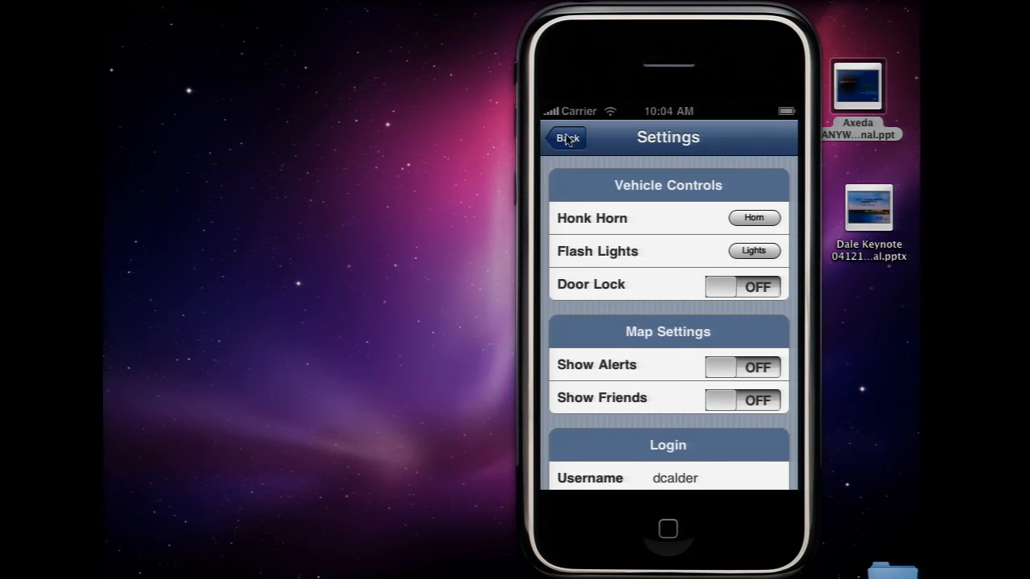
- Return to the Los Angeles map, then view and dismiss the car marker's details callout
left_click(566, 137)
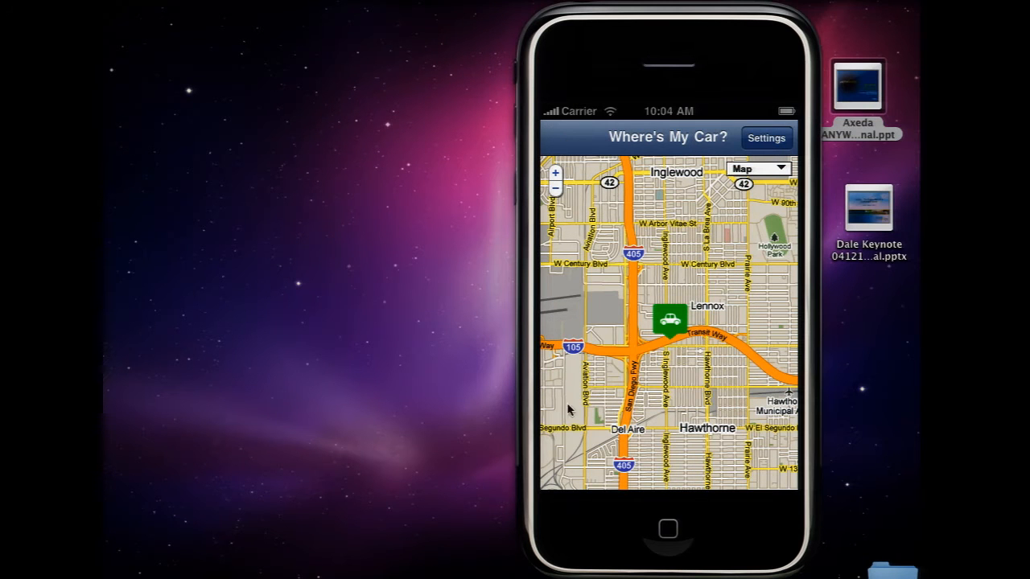
mouse_move(559, 191)
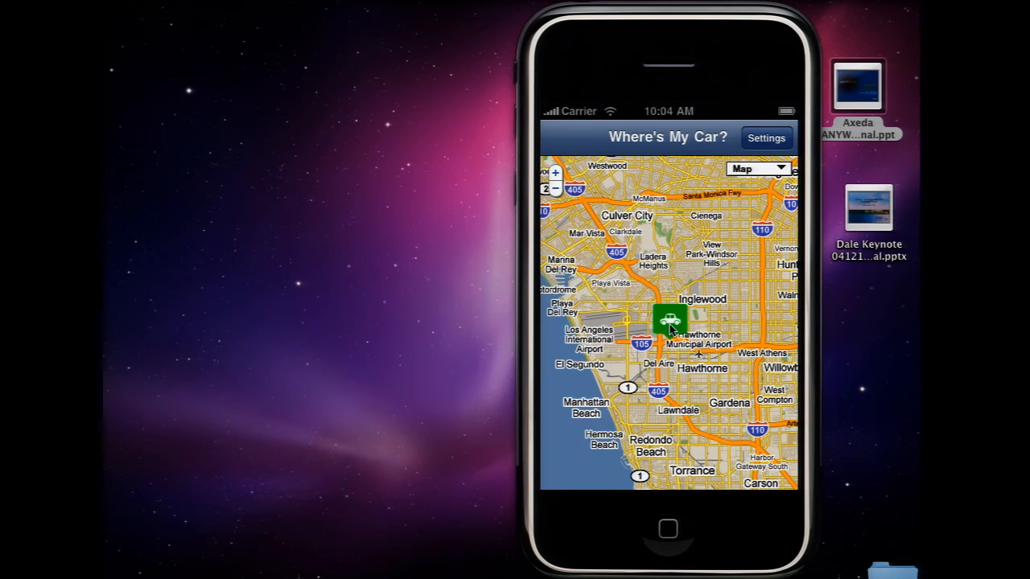
left_click(668, 319)
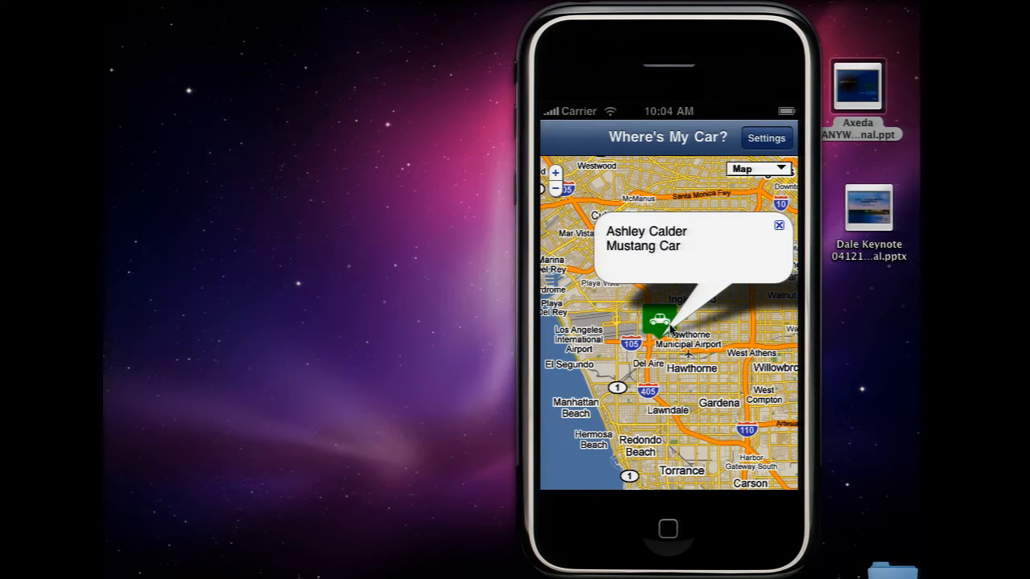
mouse_move(664, 355)
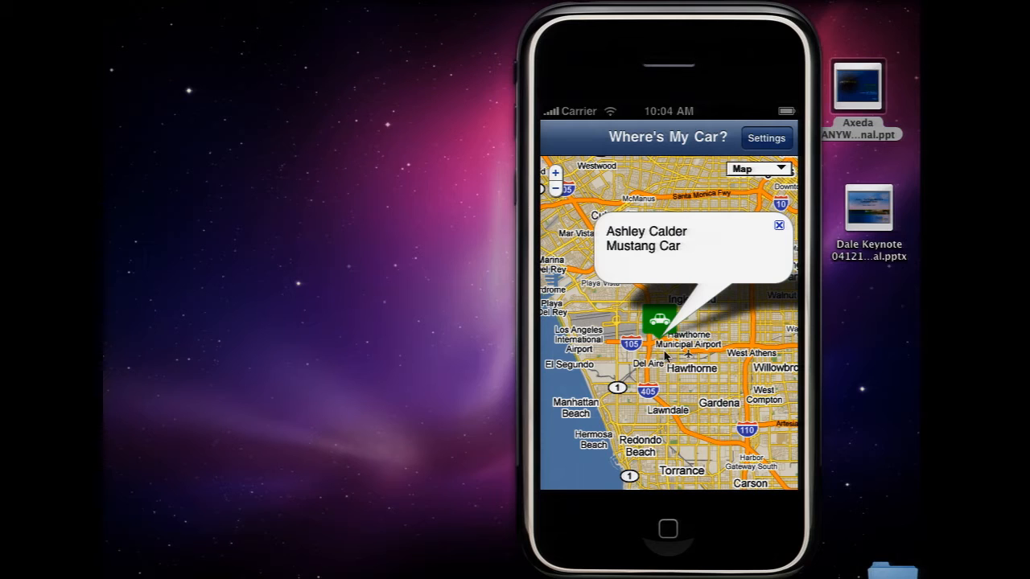
left_click(778, 225)
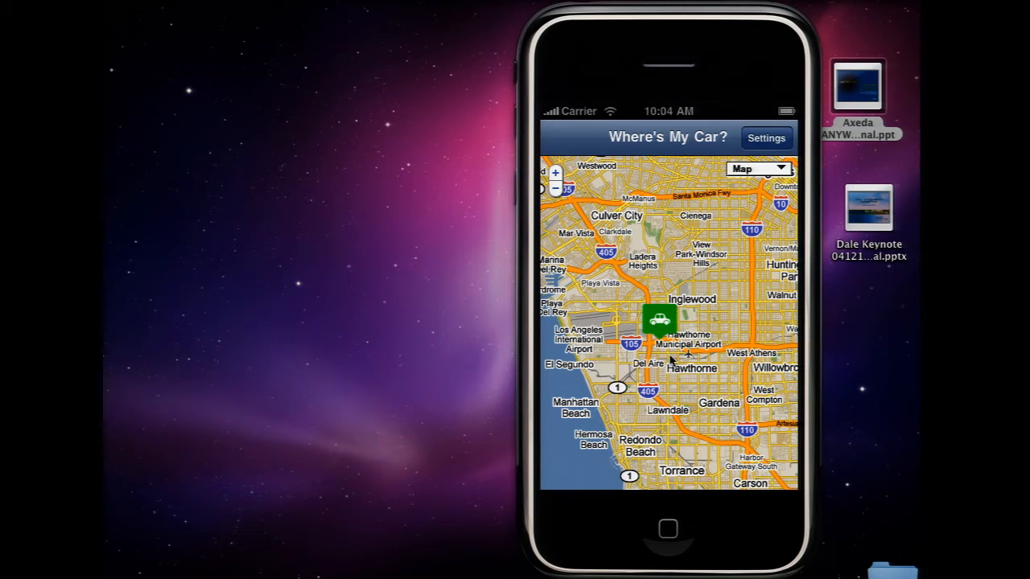
mouse_move(681, 317)
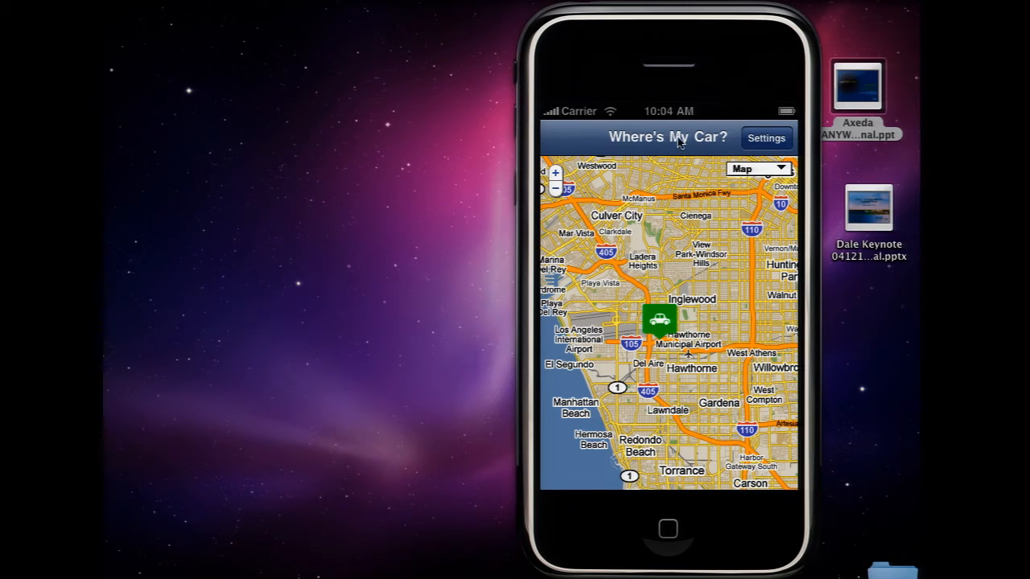
- Switch Show Alerts on in Settings and return to the map to see the alert markers
left_click(765, 137)
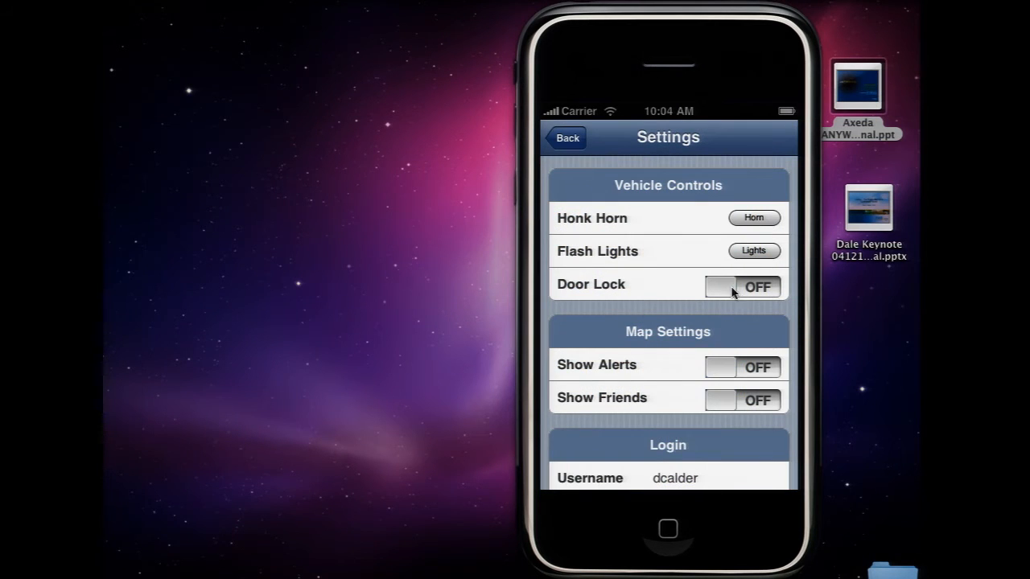
left_click(742, 366)
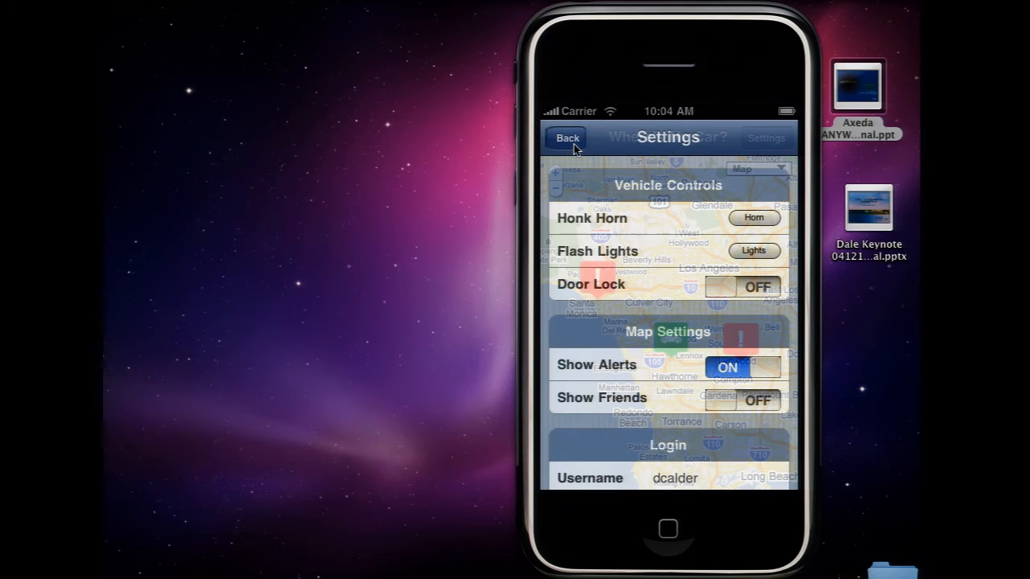
left_click(566, 138)
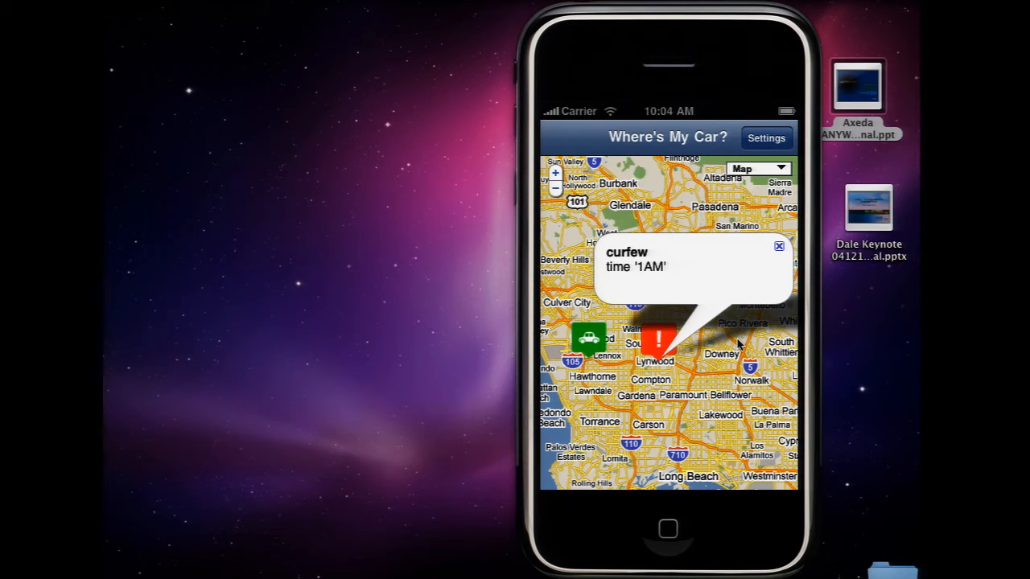
mouse_move(592, 443)
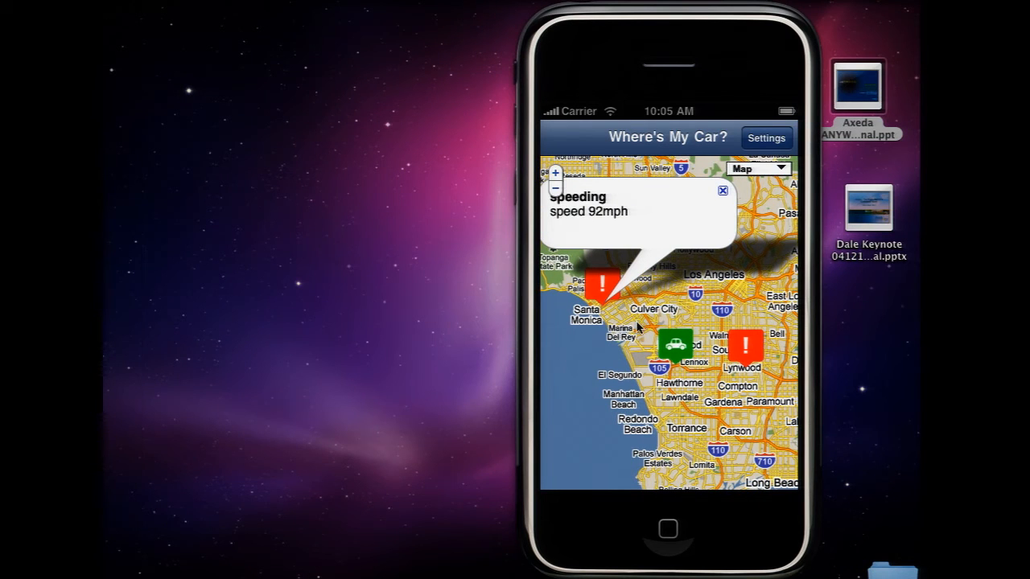
mouse_move(639, 320)
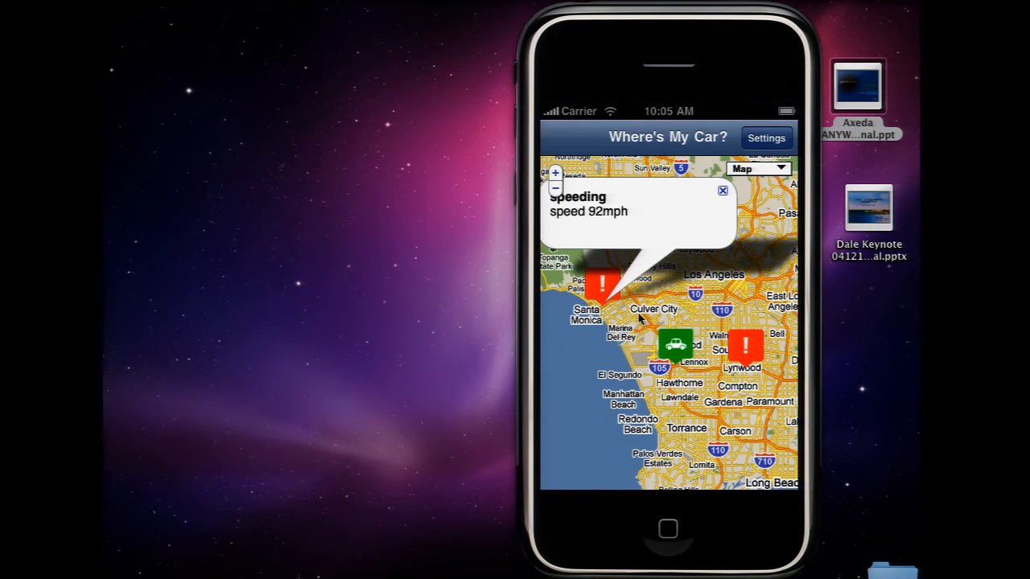
mouse_move(628, 217)
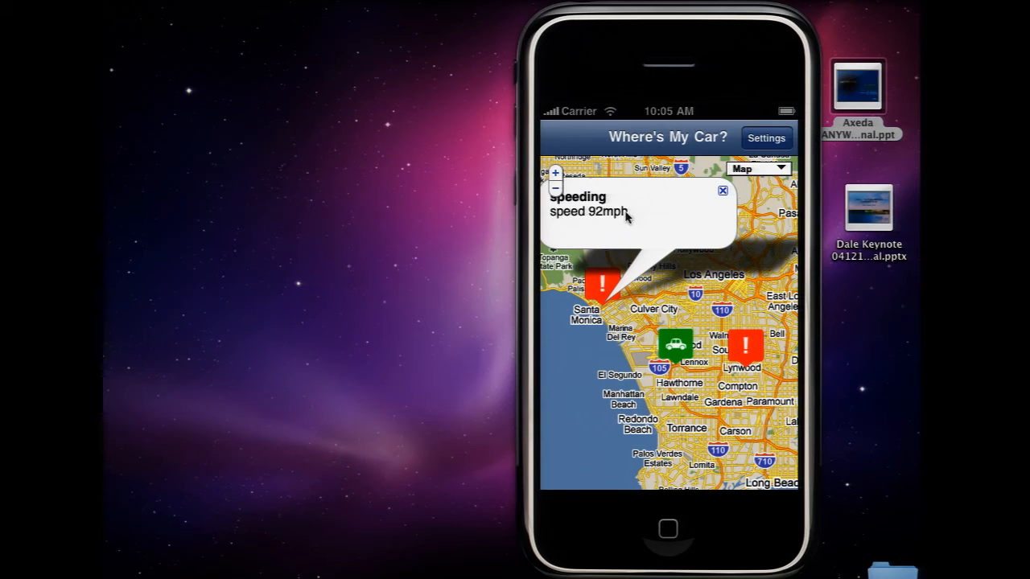
mouse_move(719, 228)
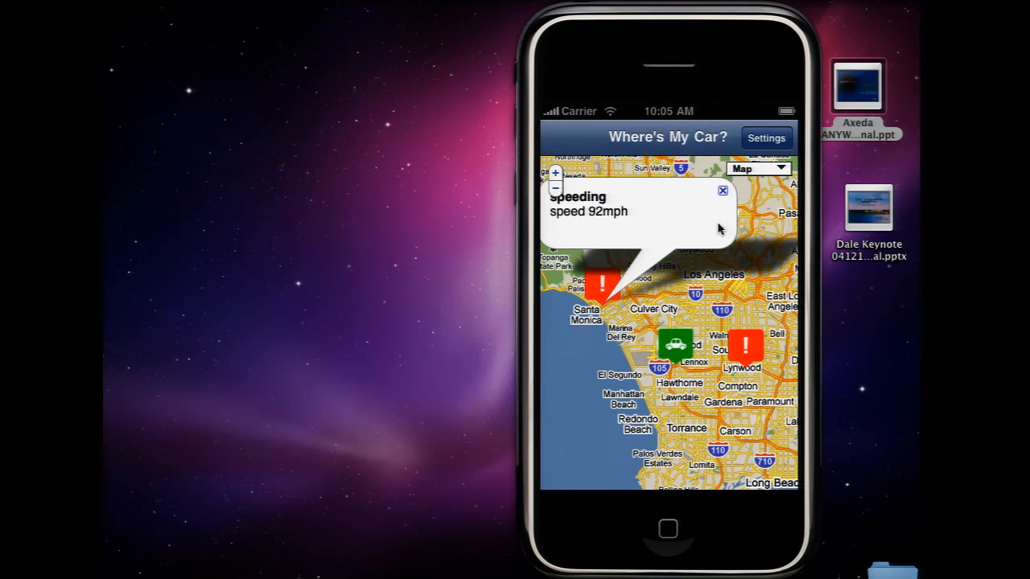
mouse_move(655, 251)
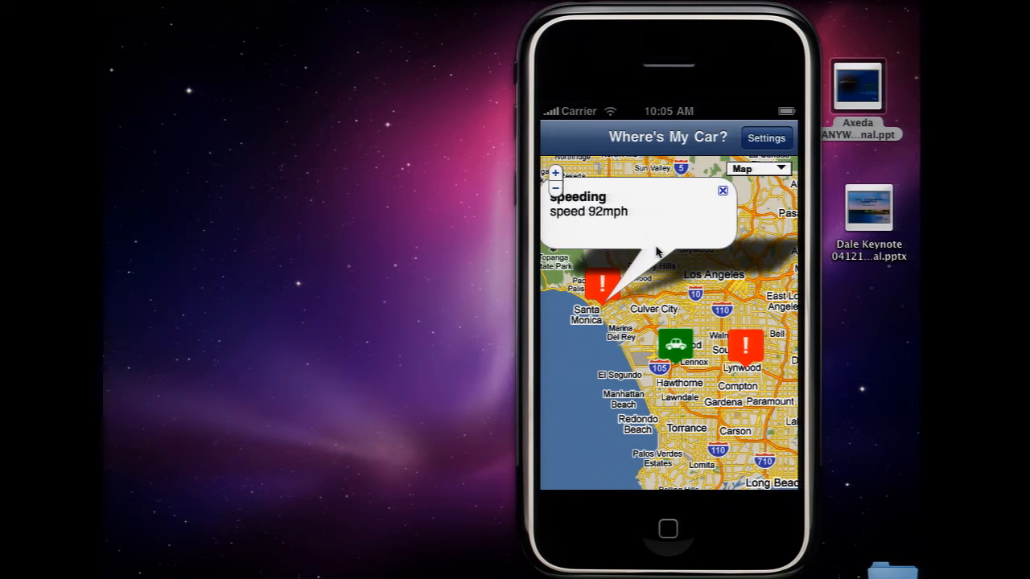
mouse_move(696, 137)
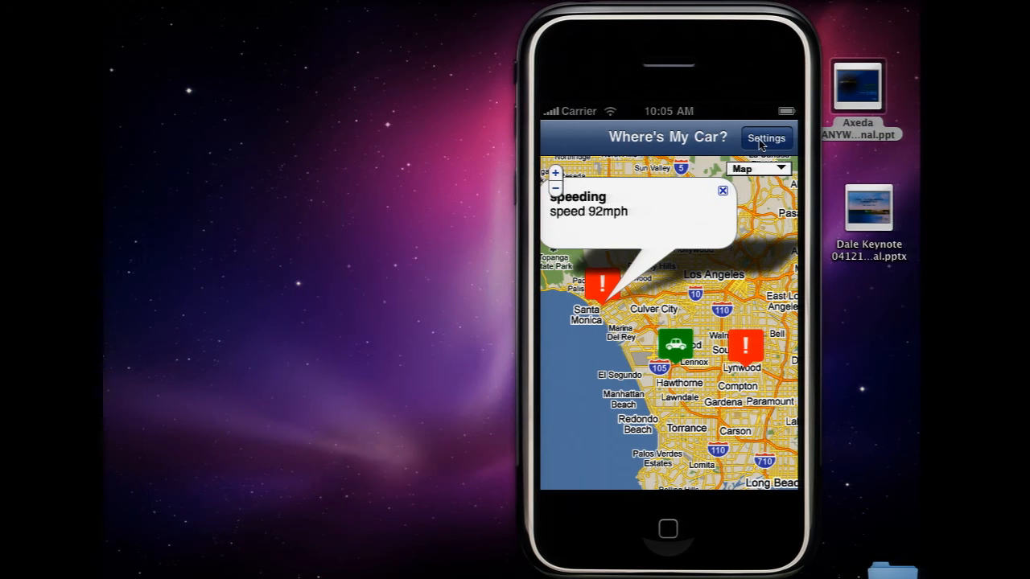
- Set Show Alerts off and Show Friends on, then view friends' photo markers on the map
left_click(765, 138)
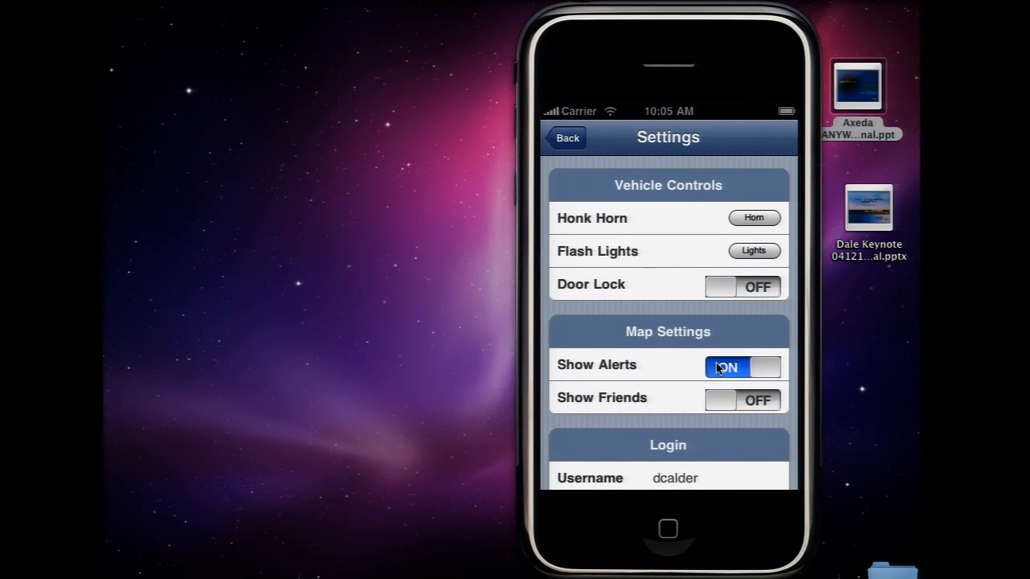
left_click(740, 366)
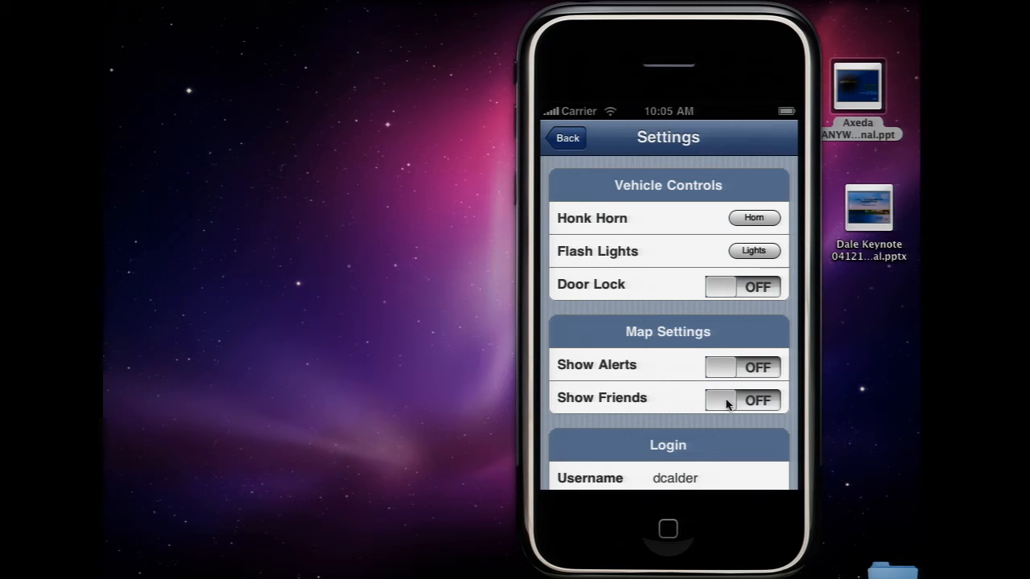
left_click(742, 400)
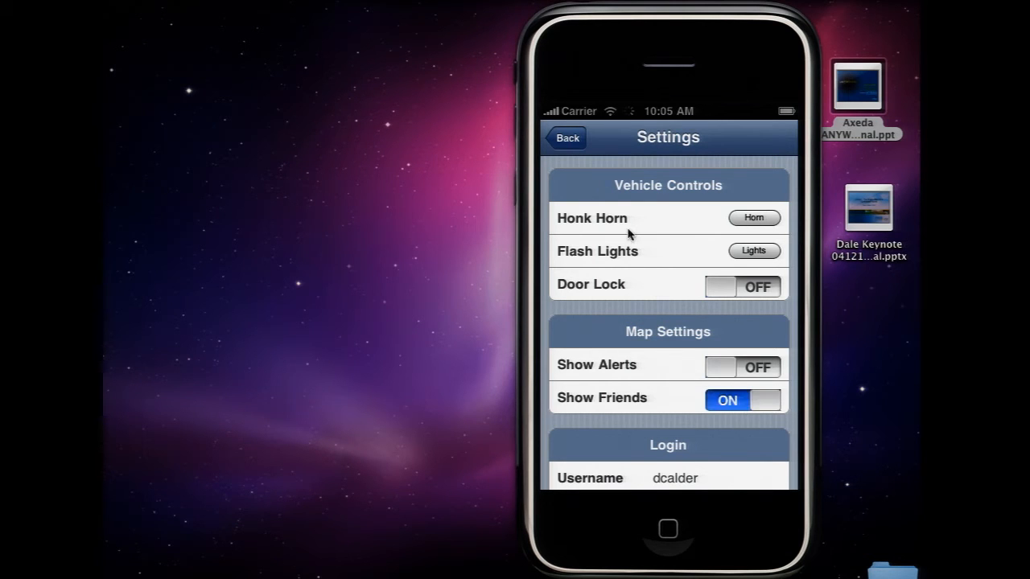
mouse_move(631, 211)
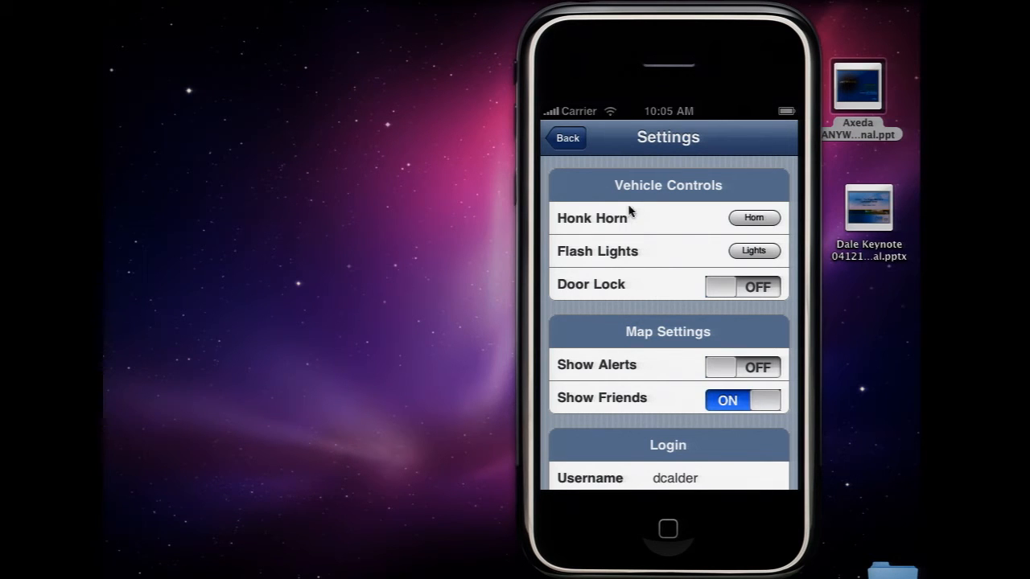
left_click(567, 137)
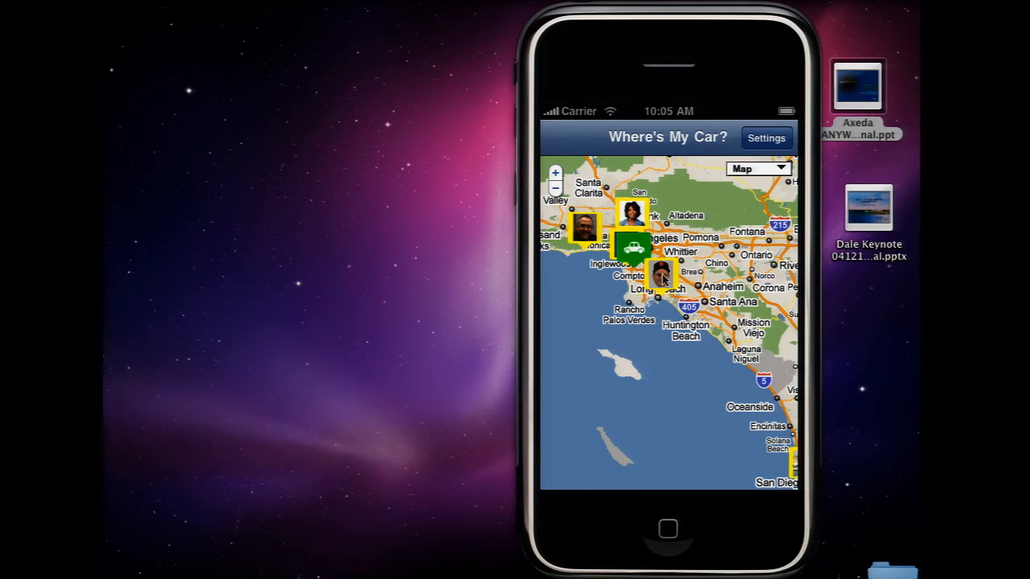
left_click(634, 212)
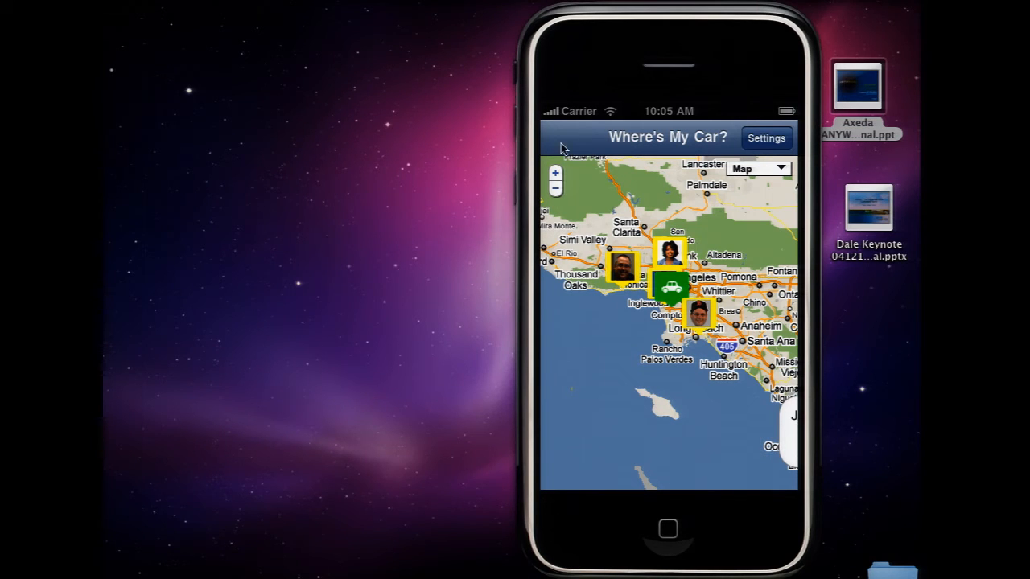
mouse_move(515, 87)
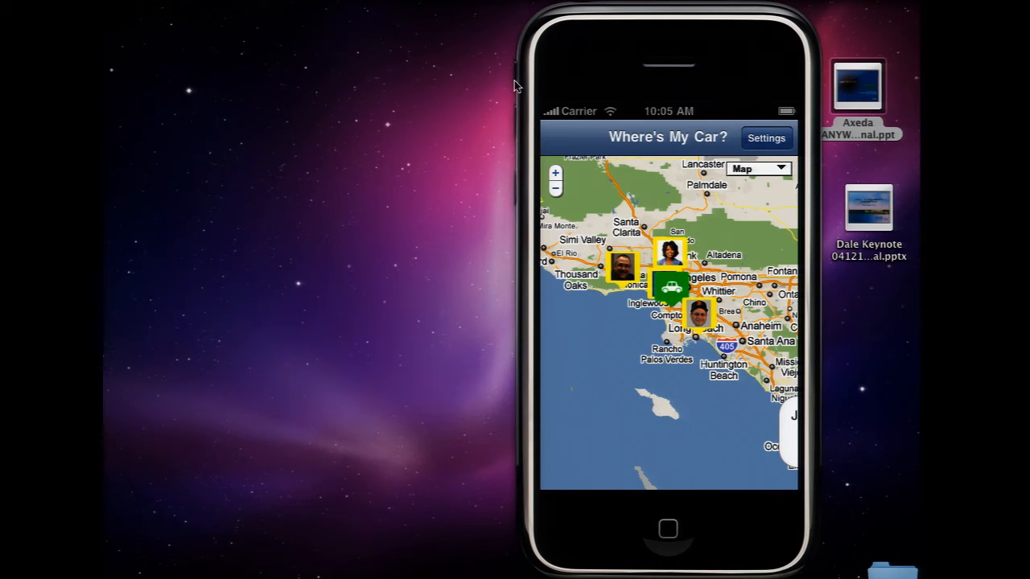
mouse_move(664, 145)
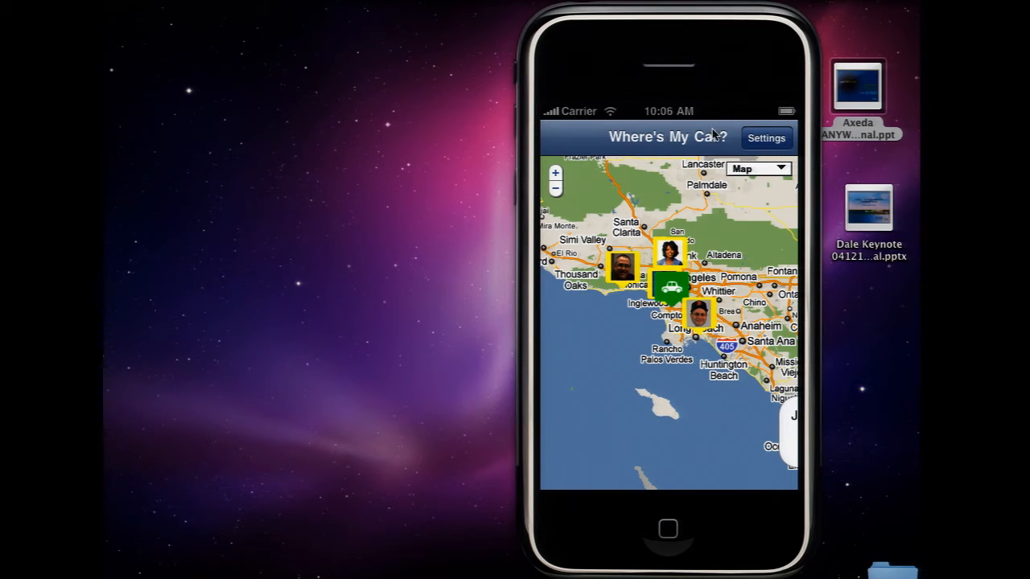
- From the map, open Settings and press the Honk Horn button three times
left_click(765, 137)
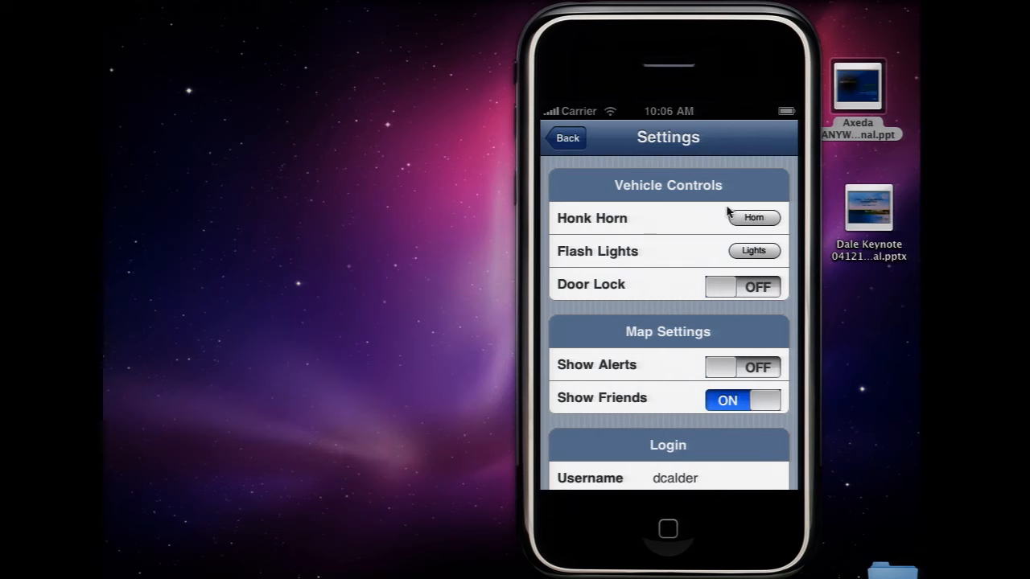
mouse_move(717, 211)
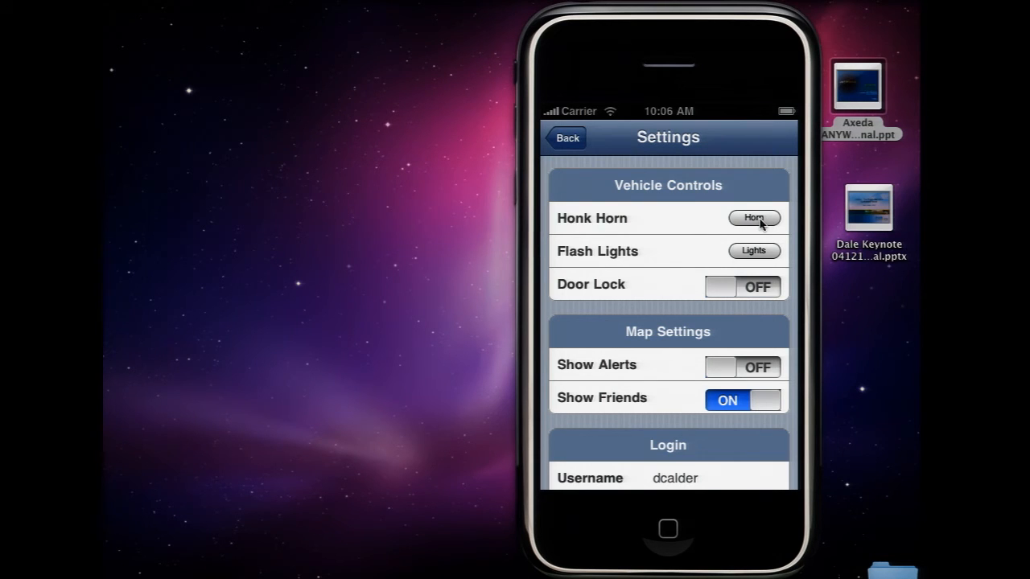
left_click(754, 218)
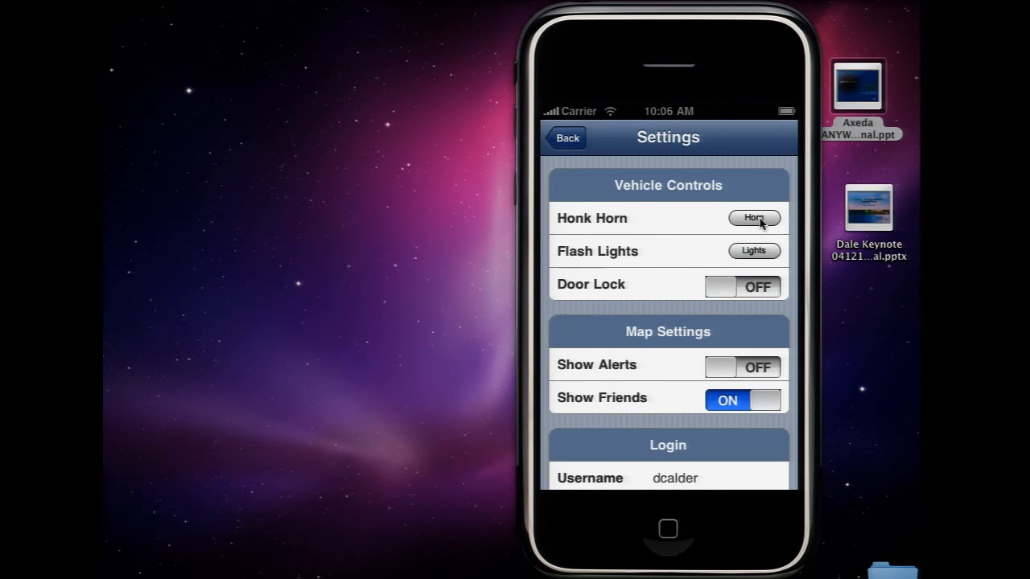
left_click(754, 218)
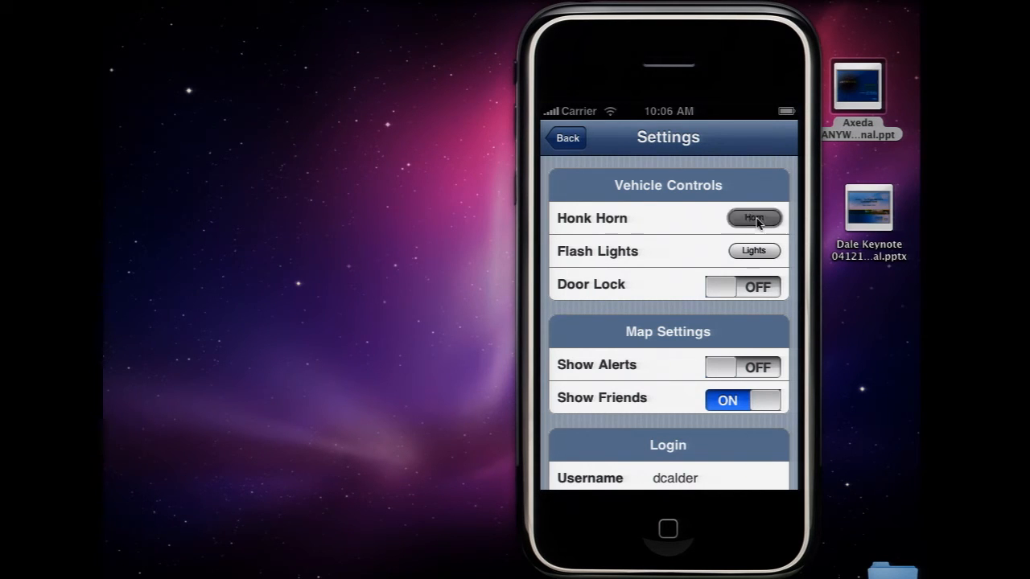
left_click(753, 218)
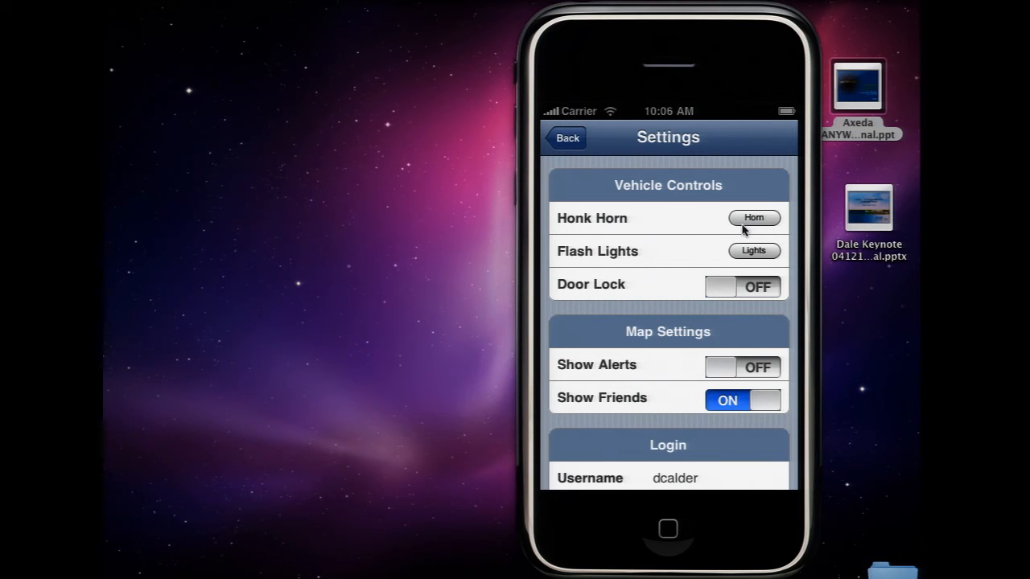
mouse_move(754, 203)
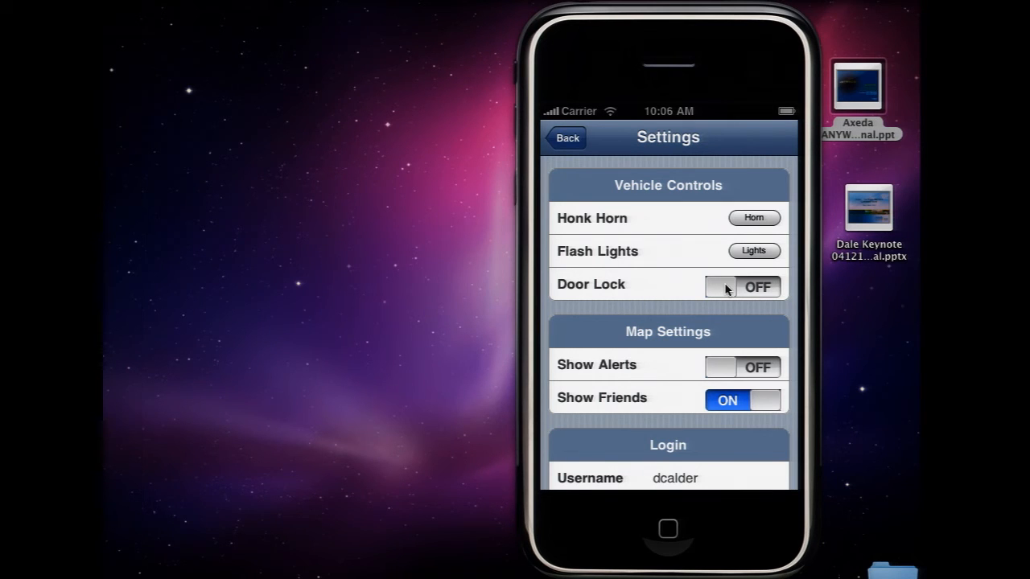
- Toggle Door Lock off and back on, then go back to the car map
left_click(740, 286)
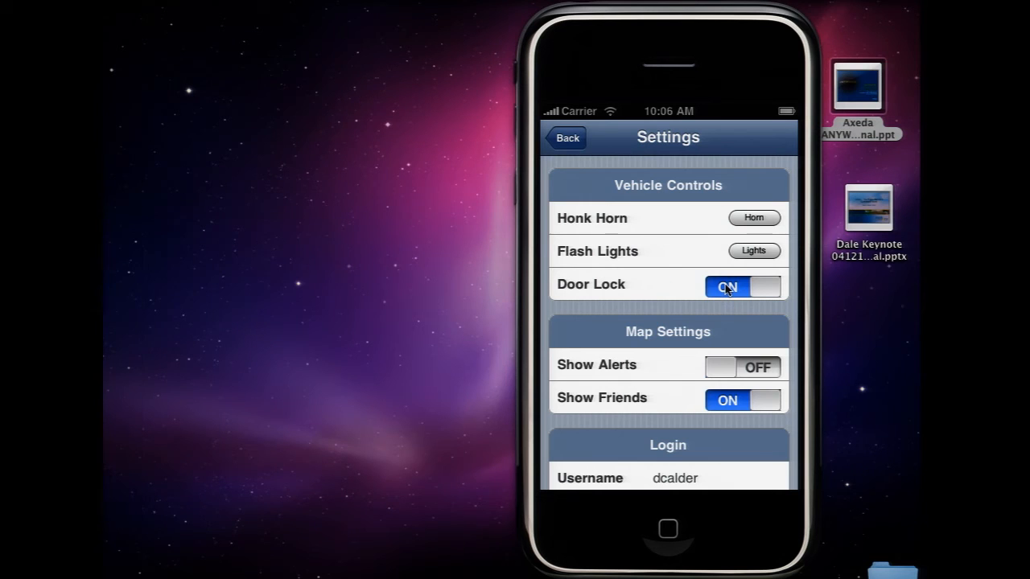
left_click(742, 286)
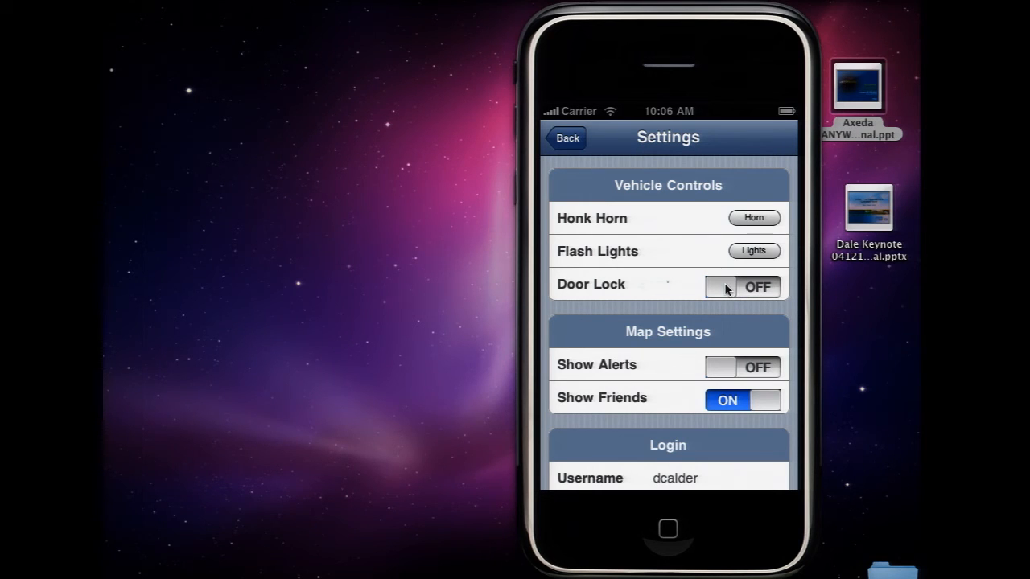
left_click(742, 286)
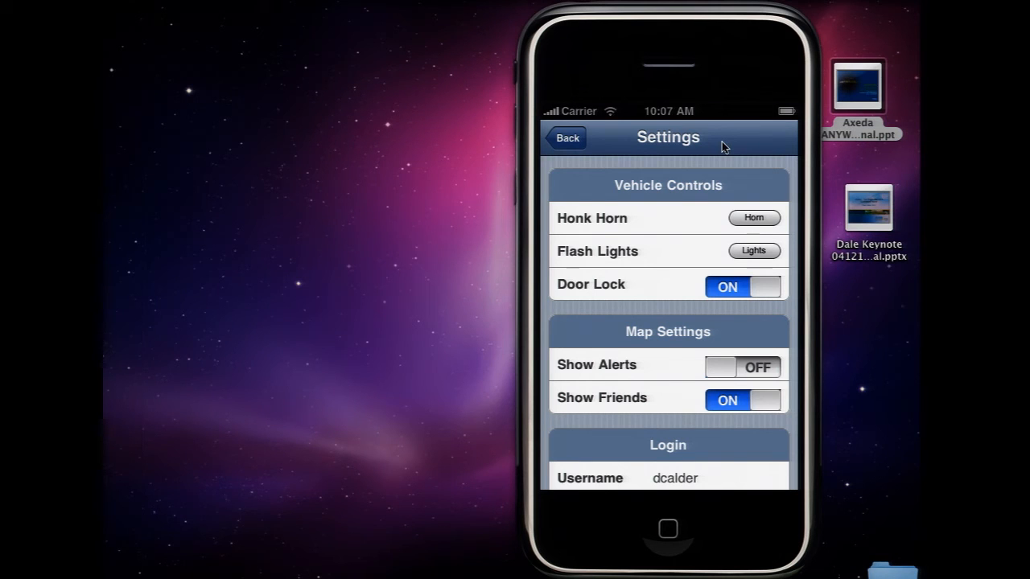
mouse_move(736, 165)
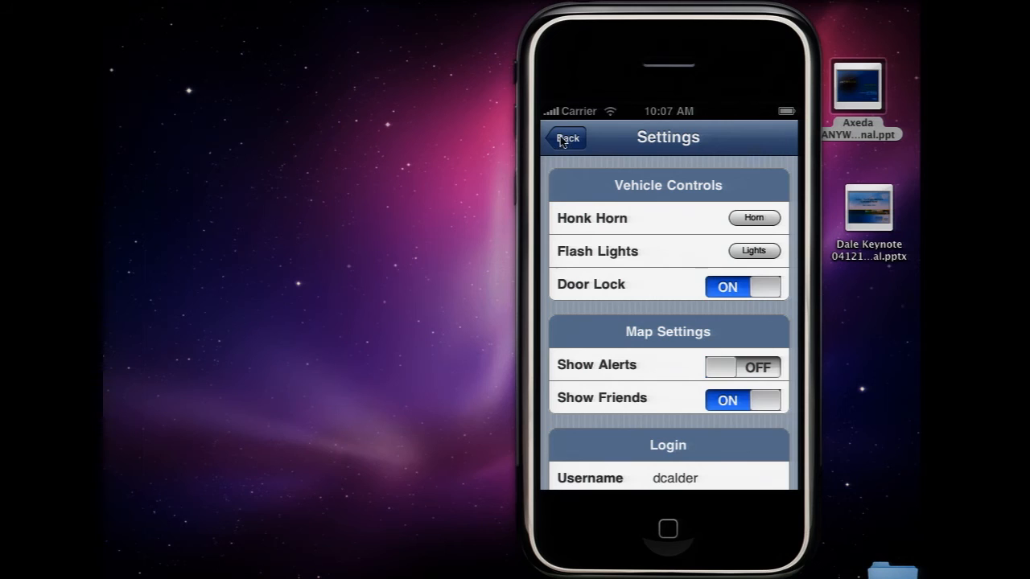
left_click(567, 138)
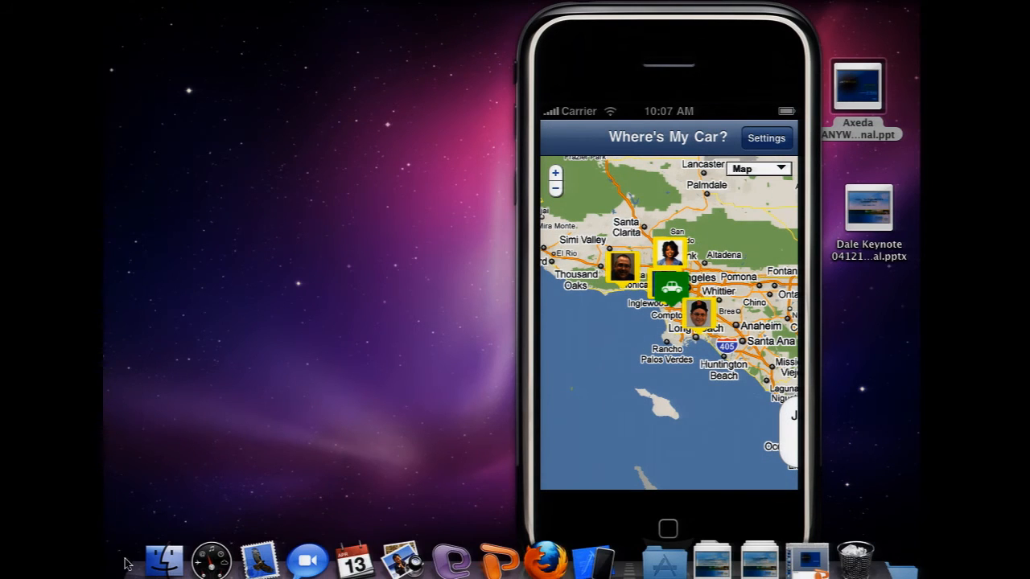